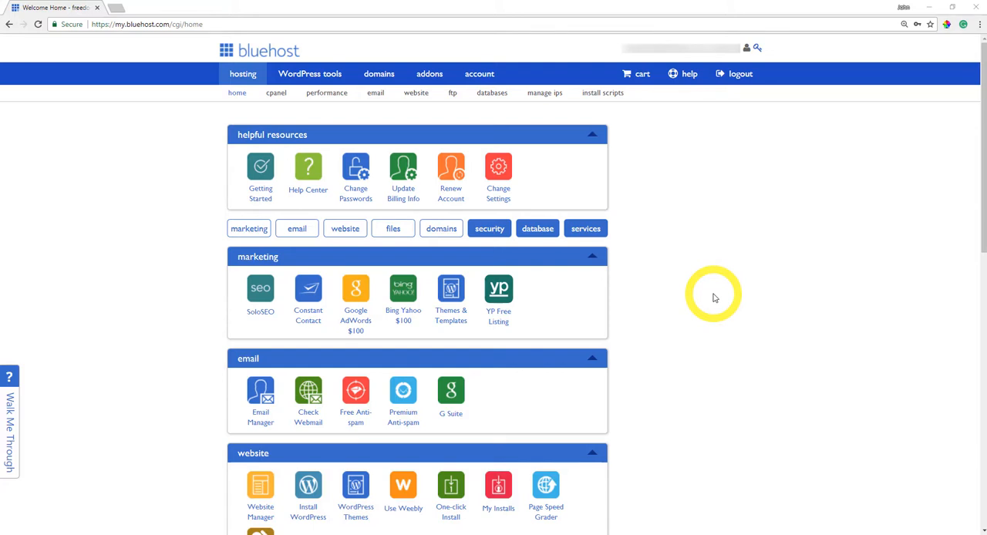
pyautogui.moveTo(251, 420)
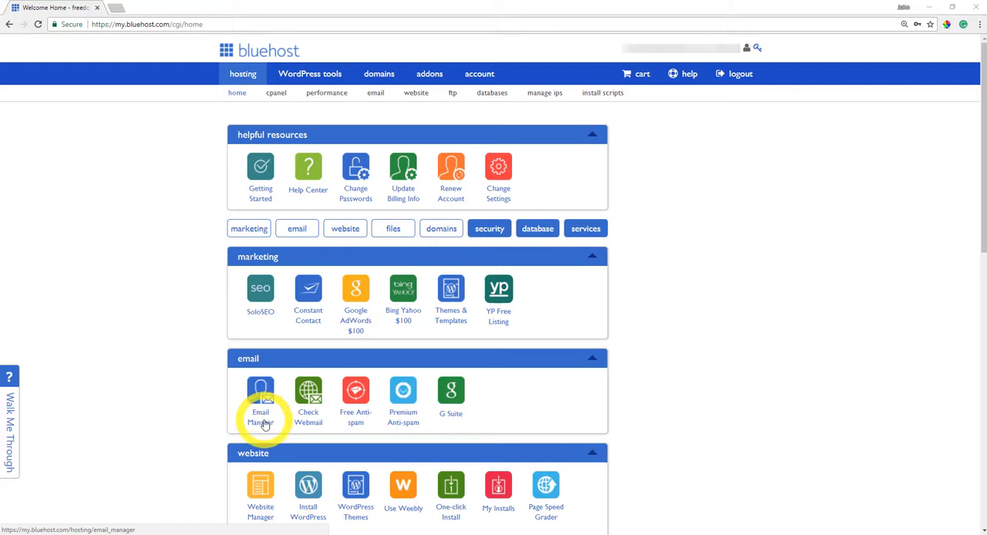
# Open Email Manager from the Bluehost home dashboard's email section
pyautogui.click(261, 393)
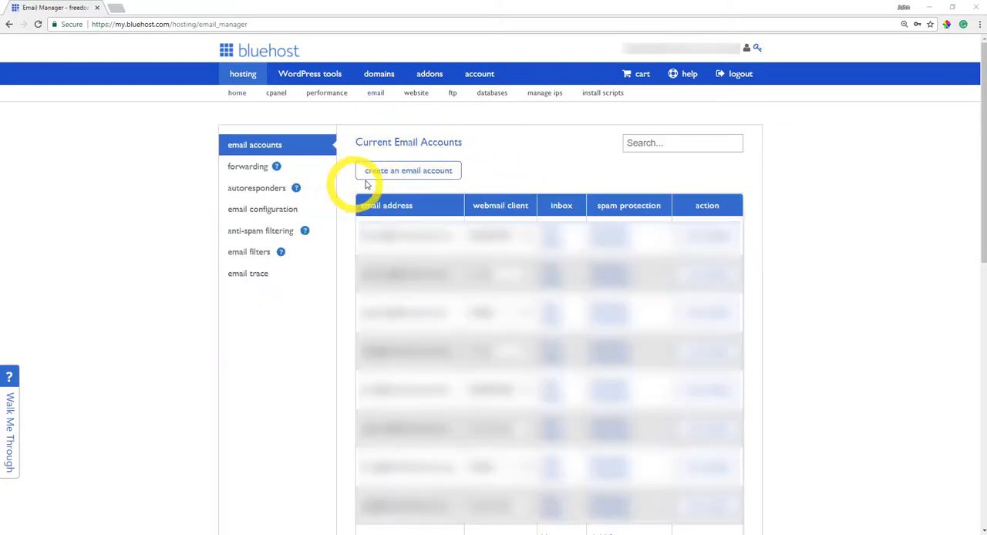
pyautogui.moveTo(443, 176)
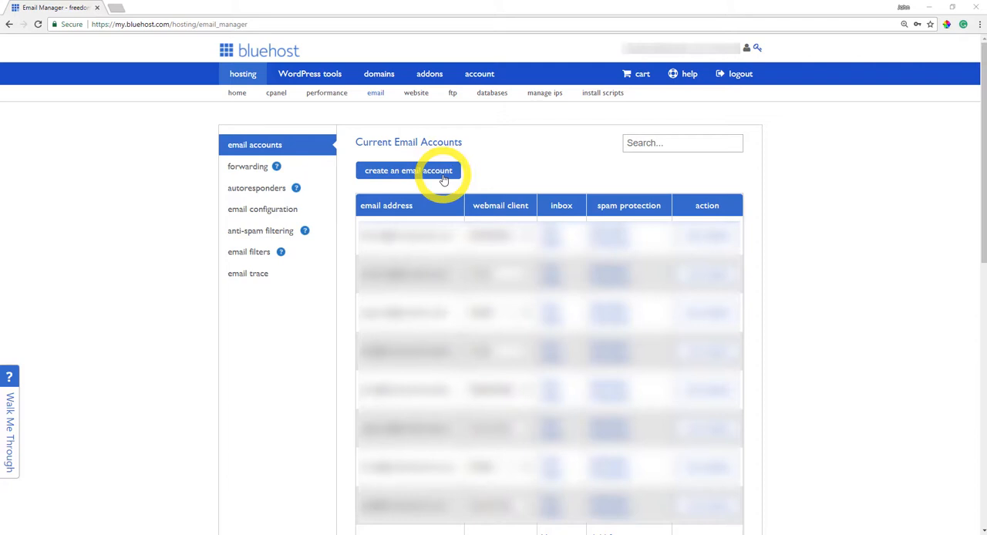
# Start a new email account and enter 'admin' as the name
pyautogui.click(408, 171)
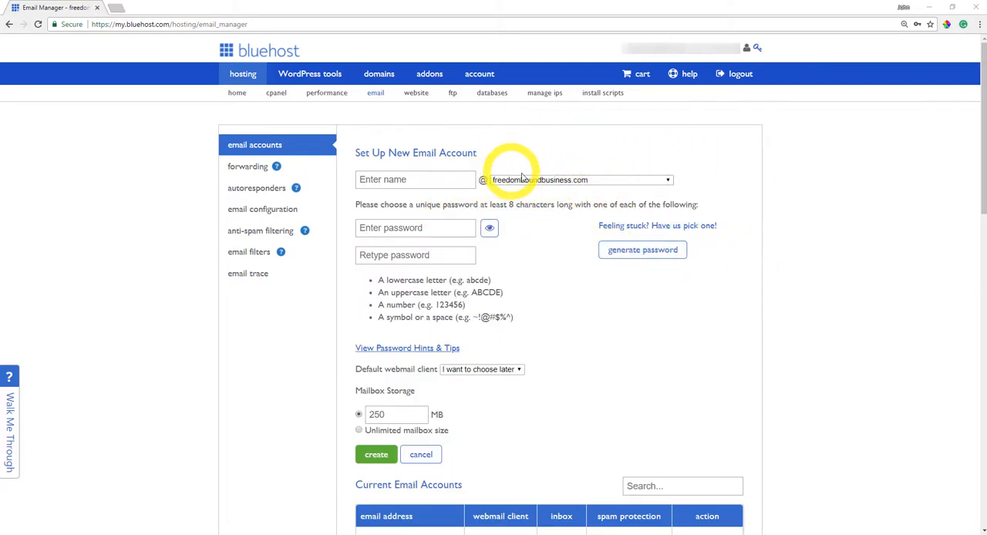
pyautogui.moveTo(619, 185)
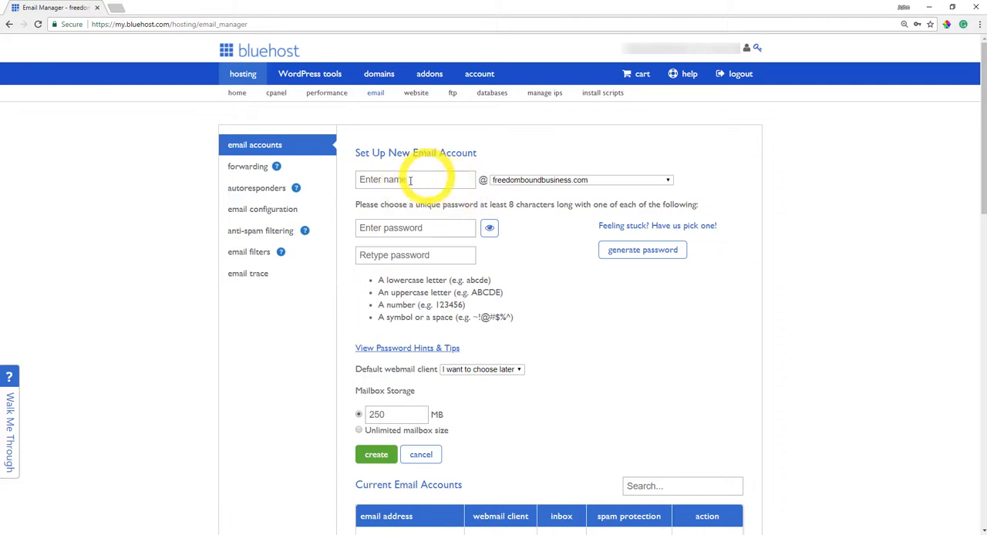
pyautogui.write('admin')
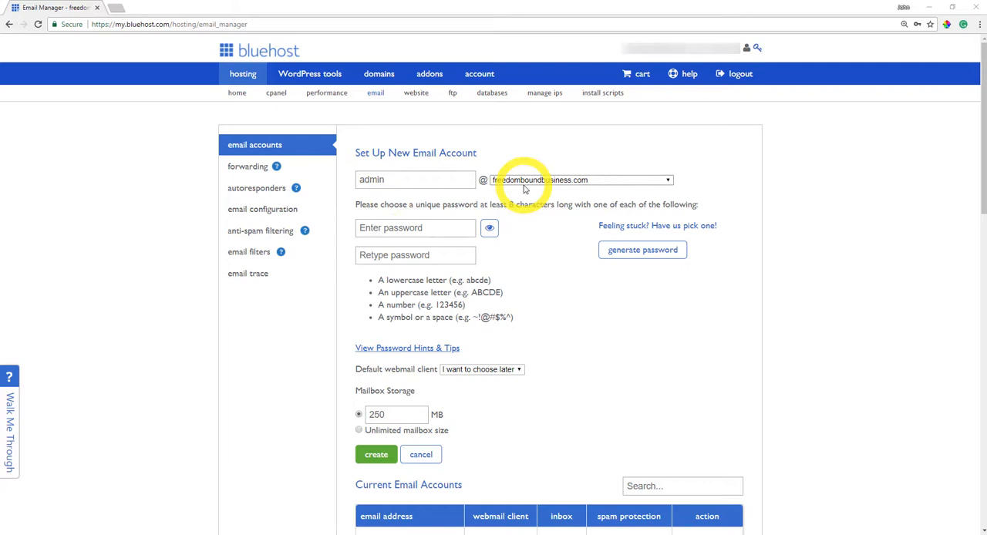
pyautogui.moveTo(594, 187)
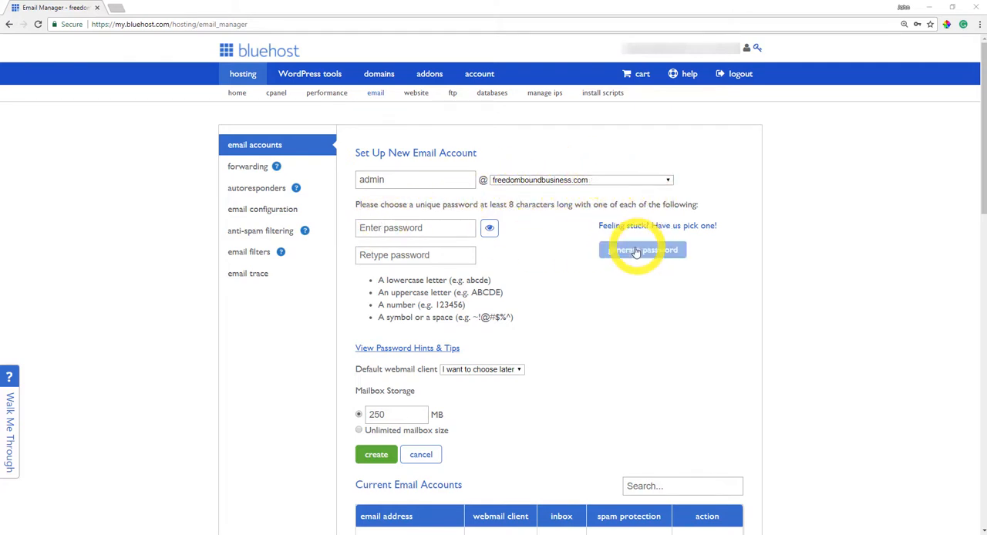
# Generate a strong matching password for admin and scroll to the create button
pyautogui.click(642, 249)
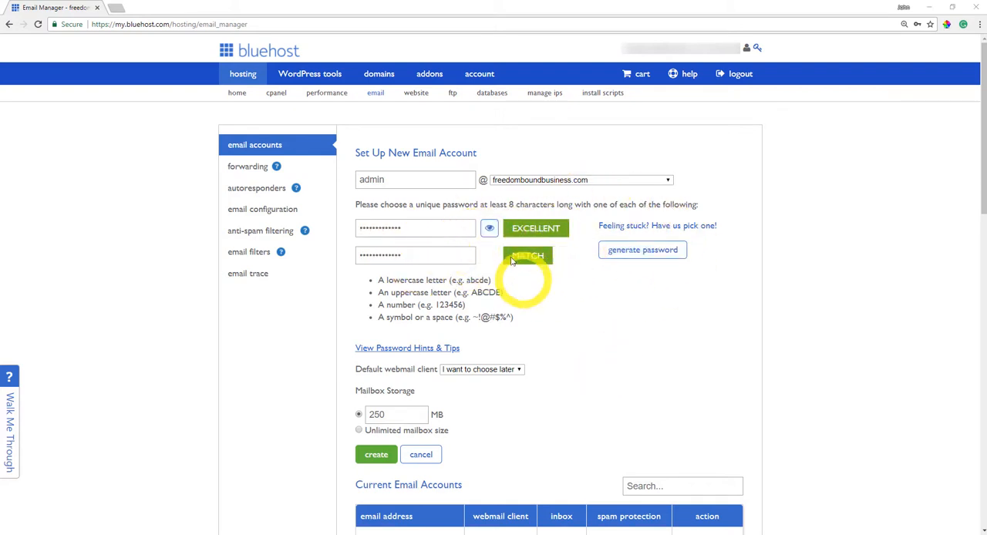
pyautogui.moveTo(613, 278)
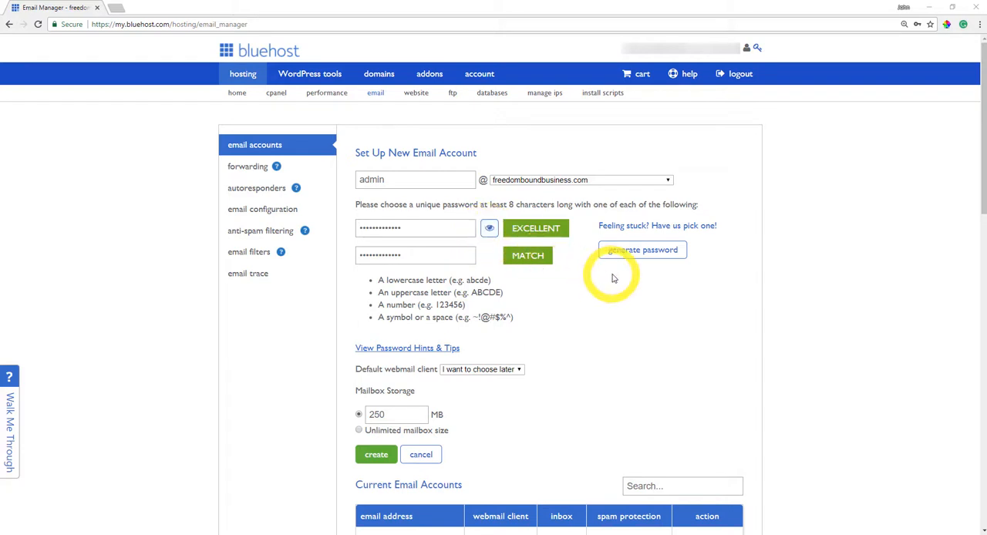
pyautogui.moveTo(846, 189)
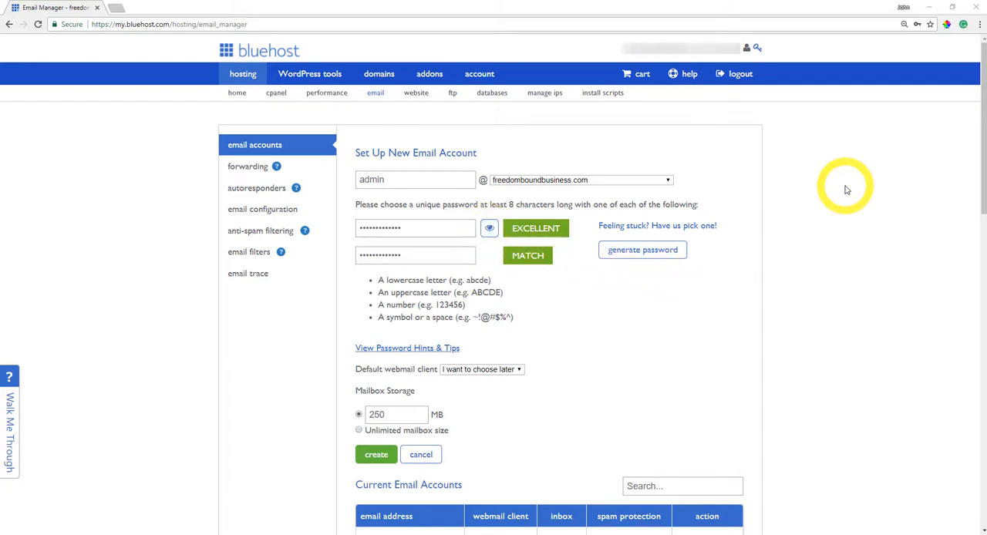
pyautogui.scroll(-3)
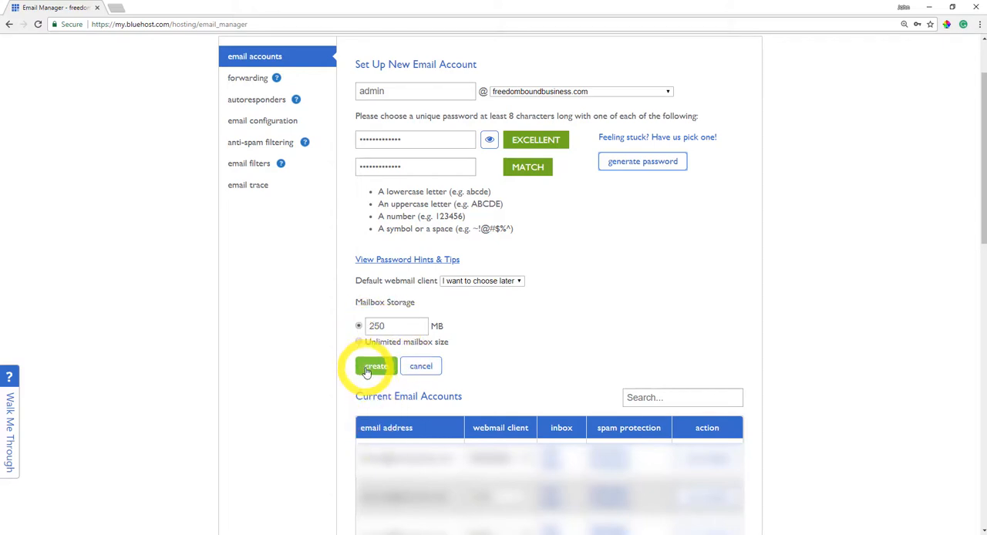
# Submit the admin account form with the green create button
pyautogui.click(375, 365)
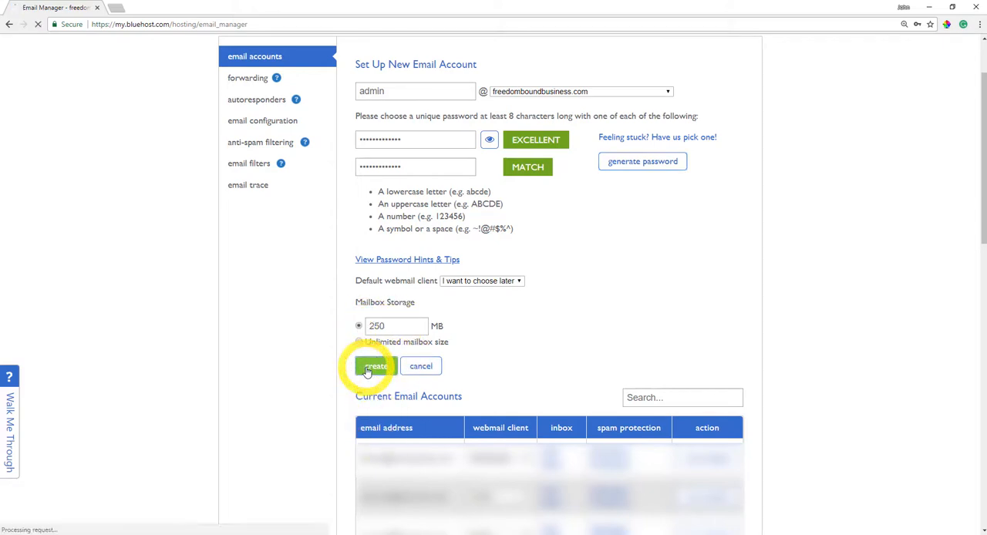
pyautogui.click(376, 365)
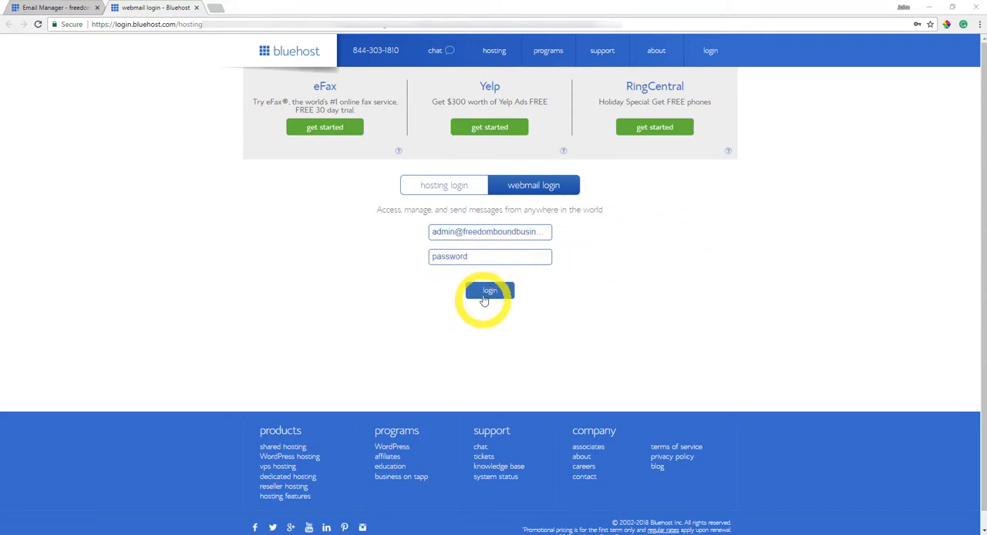
# Review the webmail login with the prefilled admin address, then return to Email Manager
pyautogui.click(490, 291)
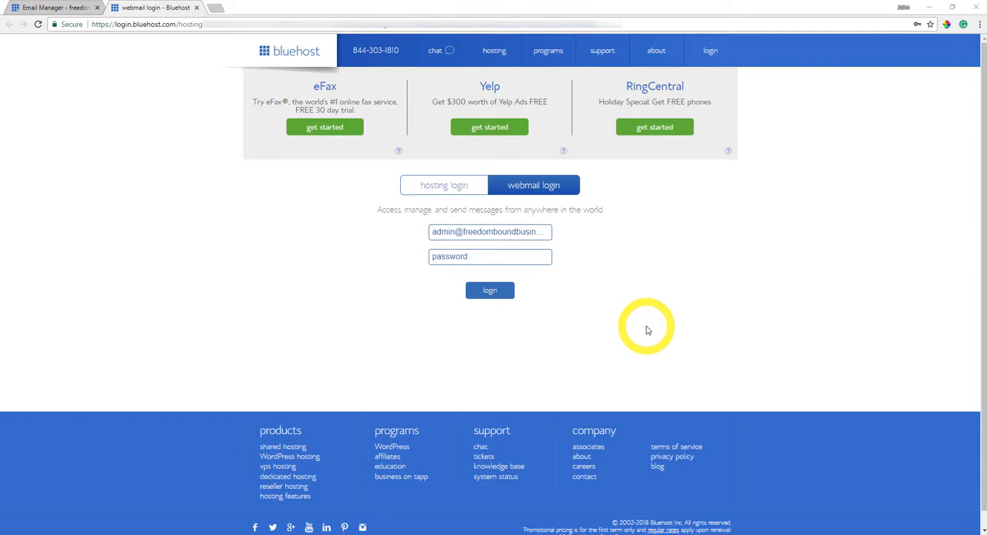
pyautogui.moveTo(441, 50)
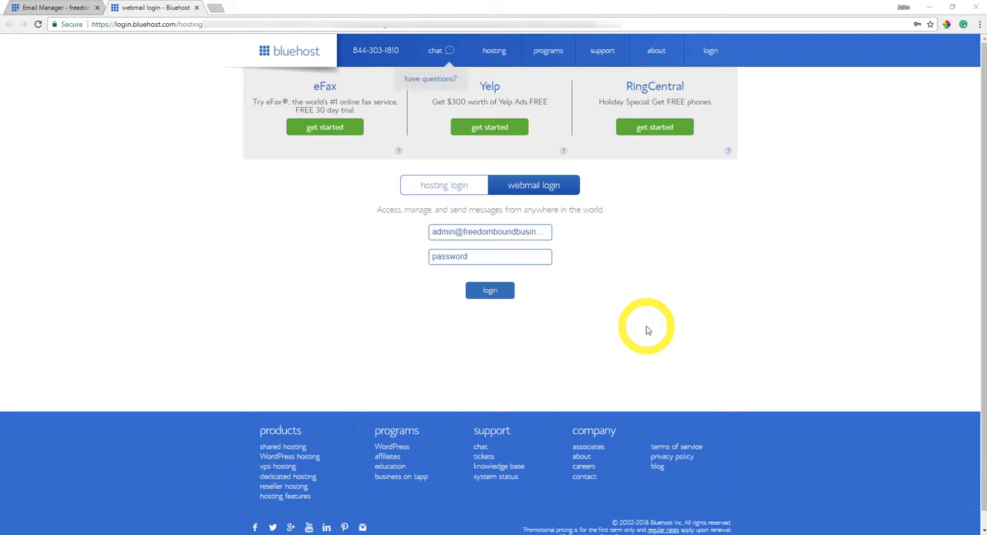
pyautogui.click(489, 290)
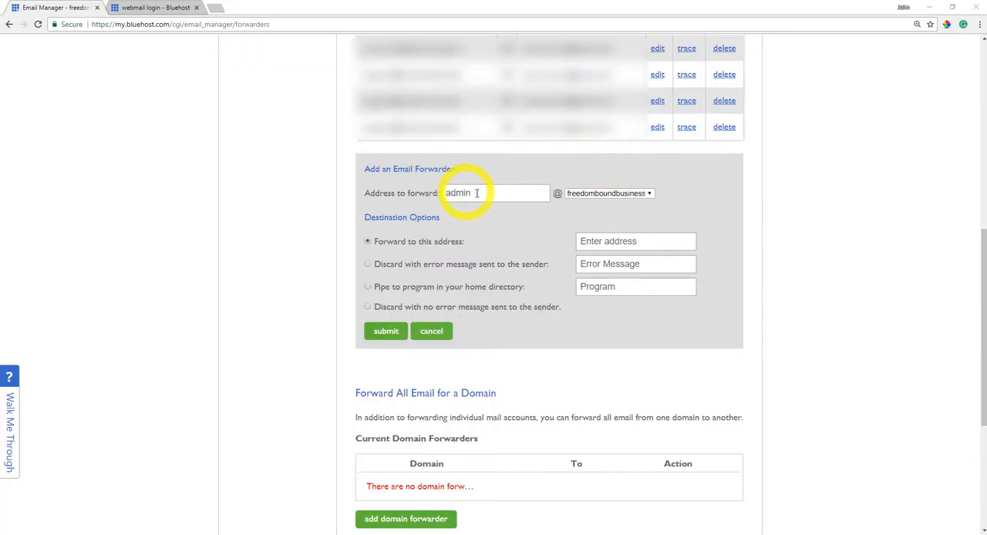
pyautogui.moveTo(518, 208)
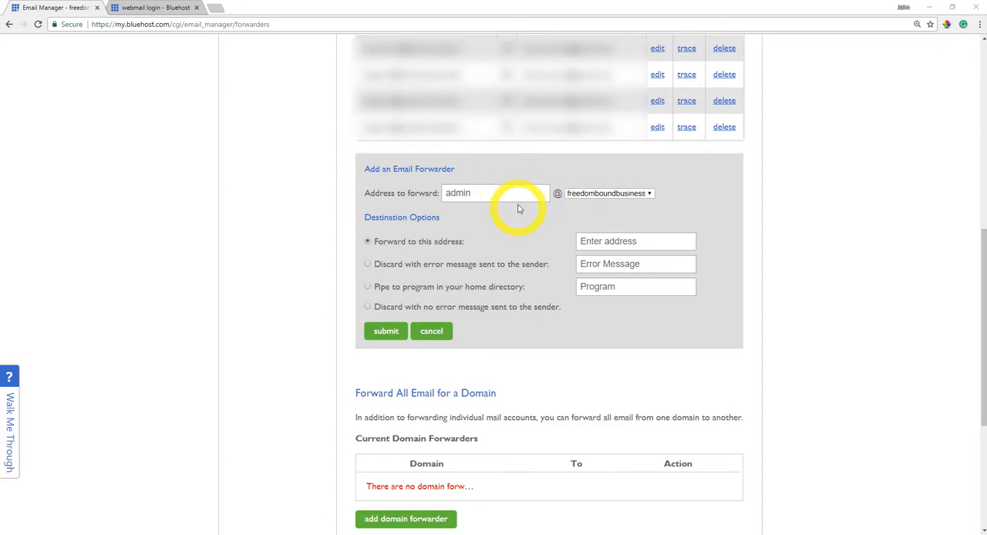
pyautogui.moveTo(380, 253)
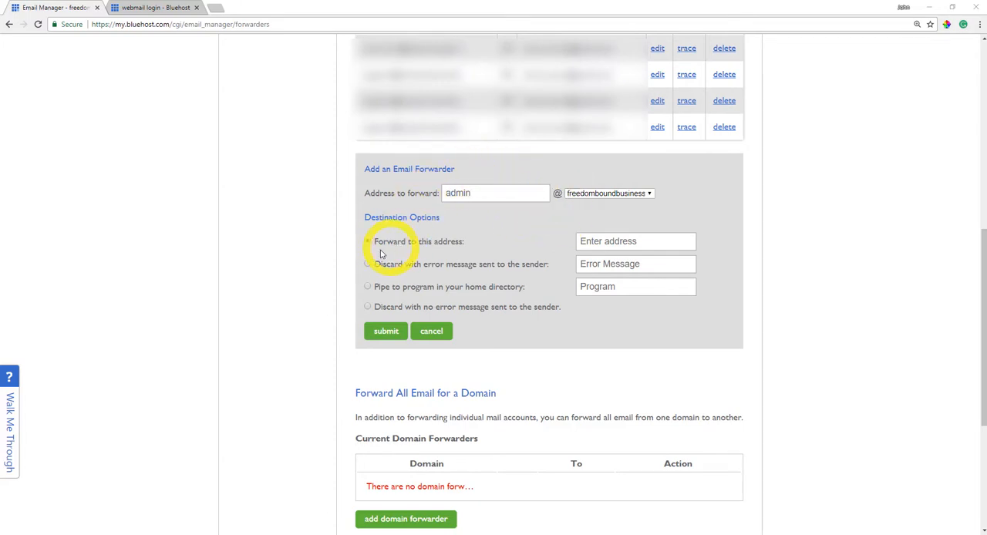
pyautogui.moveTo(391, 245)
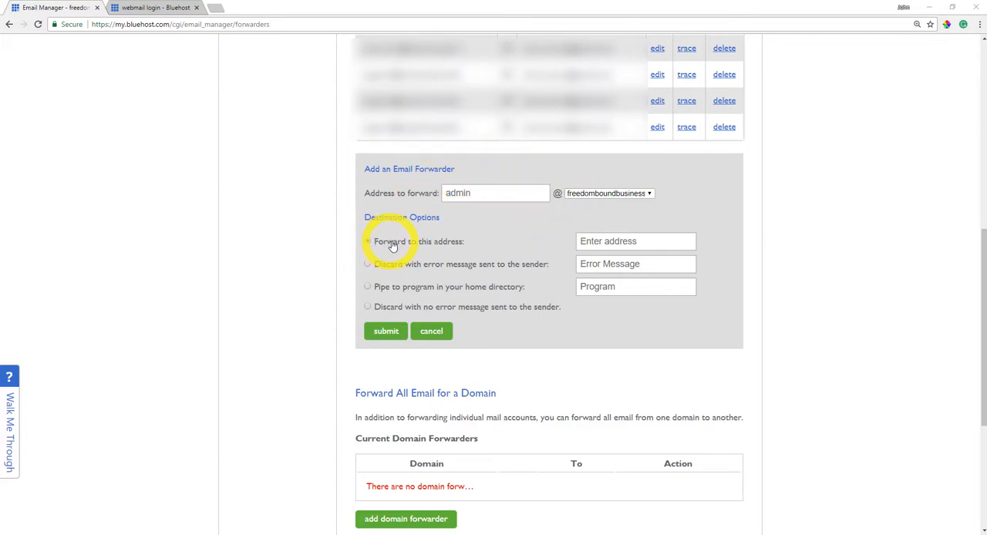
# Choose 'Forward to this address' as the admin forwarder's destination
pyautogui.click(367, 241)
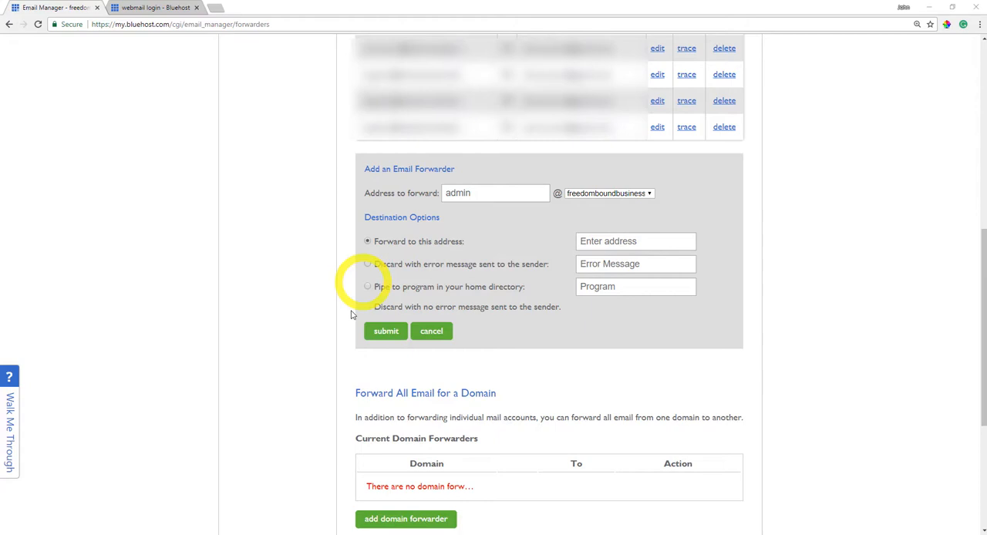
pyautogui.moveTo(800, 255)
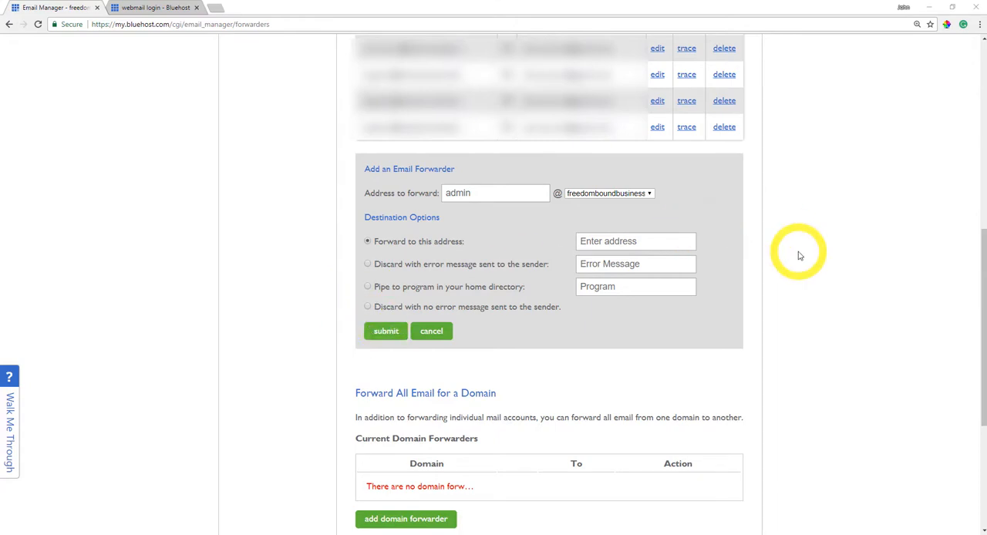